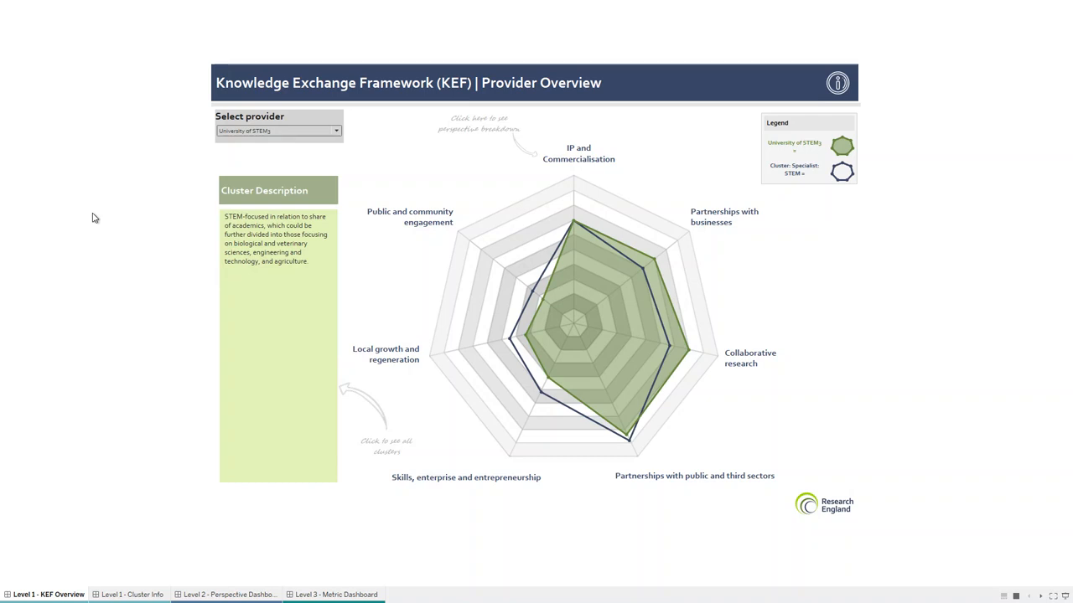
mouse_move(255, 158)
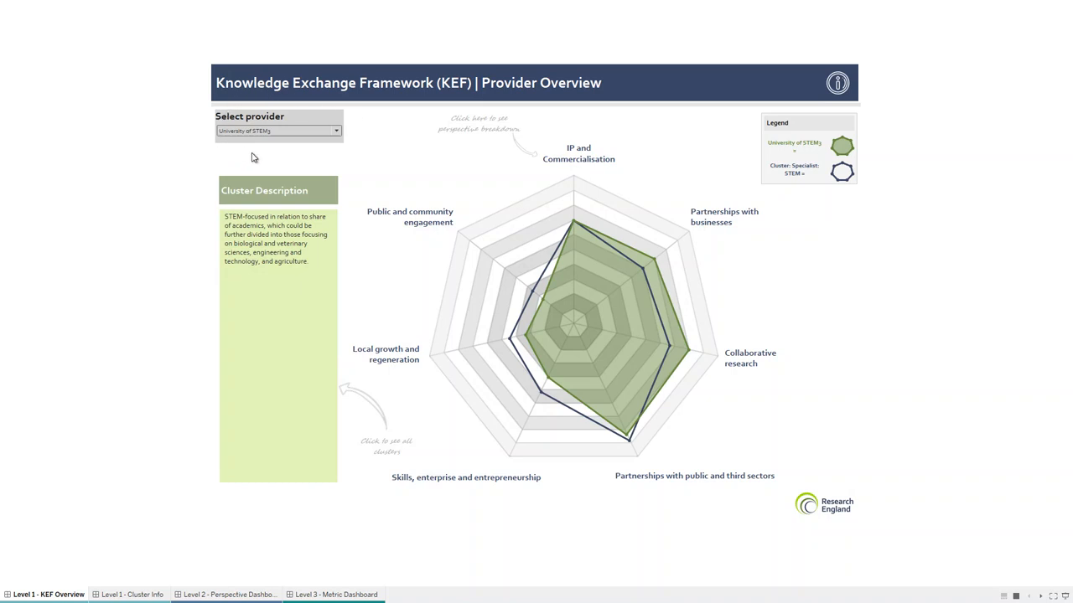
mouse_move(284, 104)
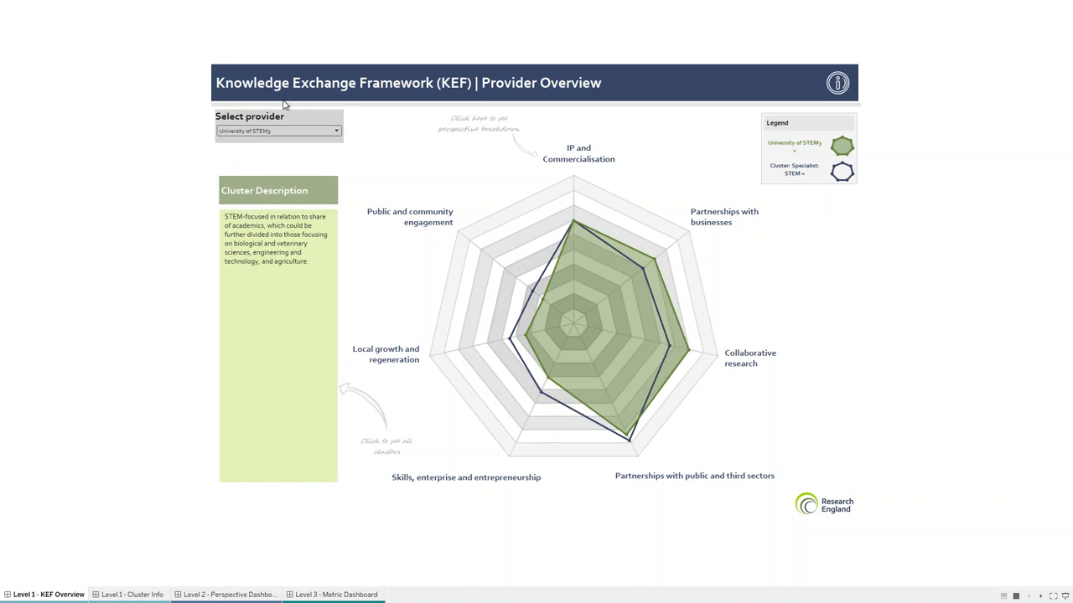
mouse_move(262, 151)
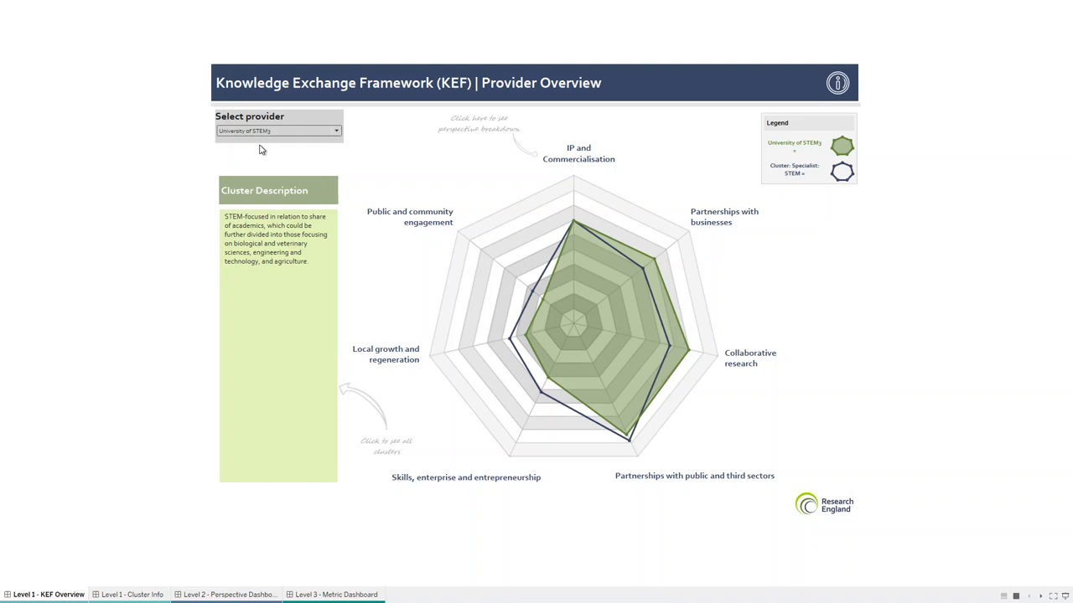
mouse_move(171, 240)
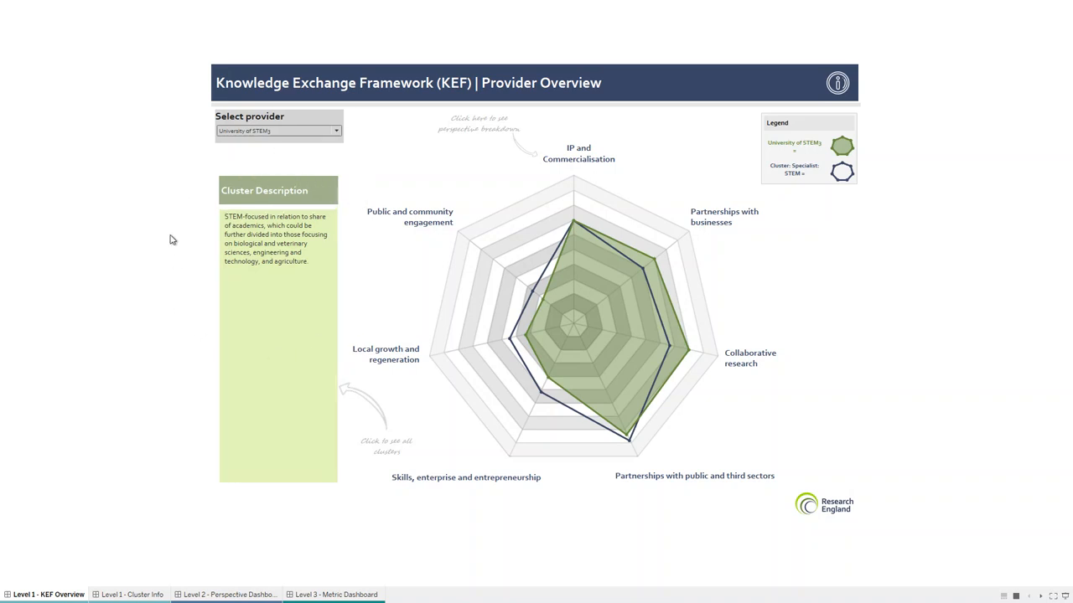
mouse_move(260, 299)
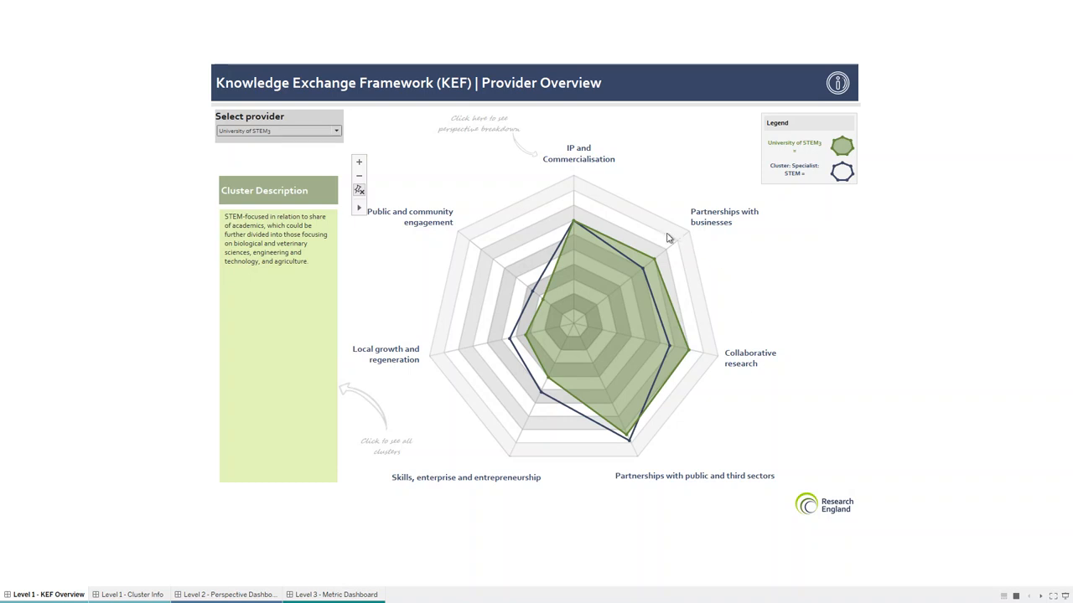
mouse_move(585, 208)
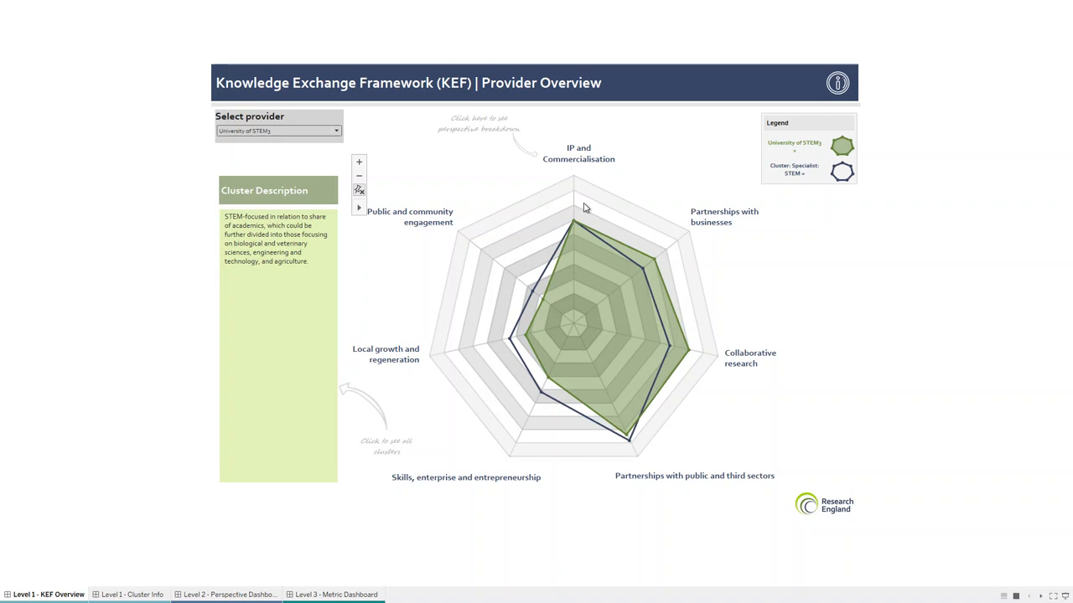
mouse_move(877, 184)
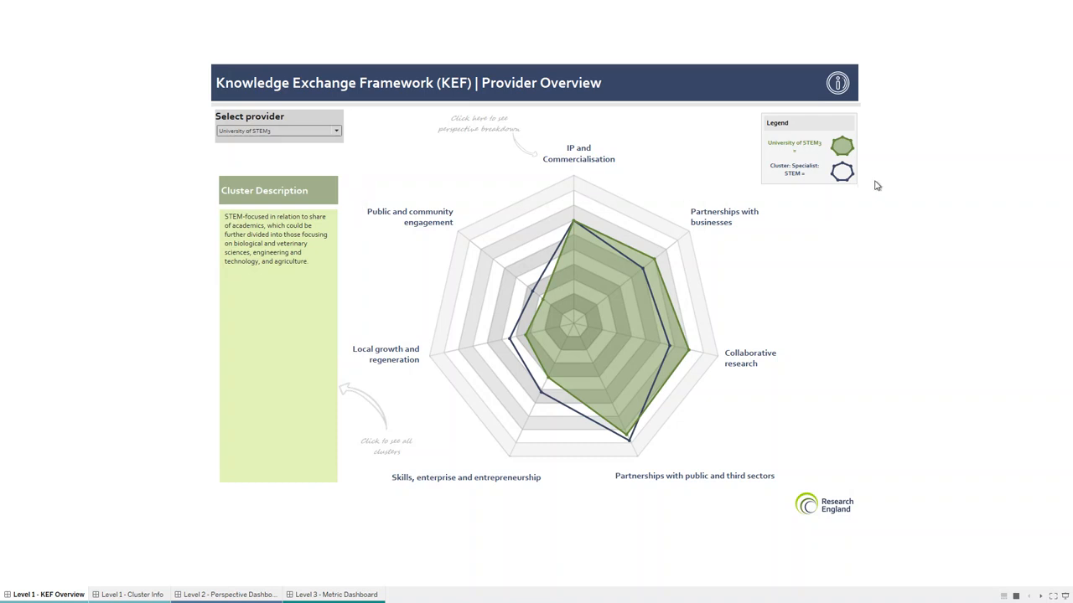
mouse_move(862, 130)
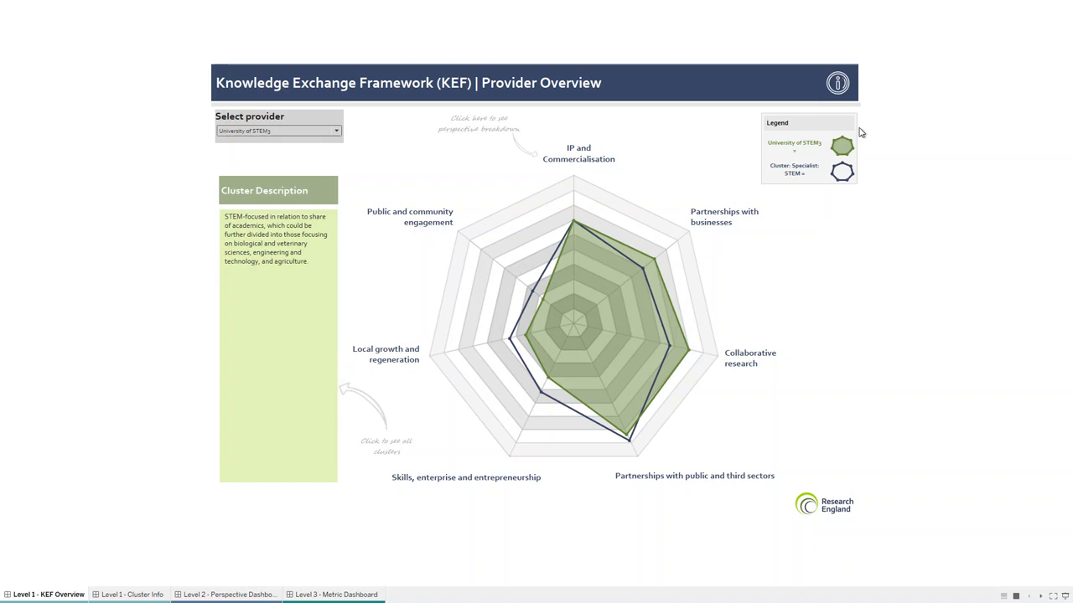
mouse_move(842, 149)
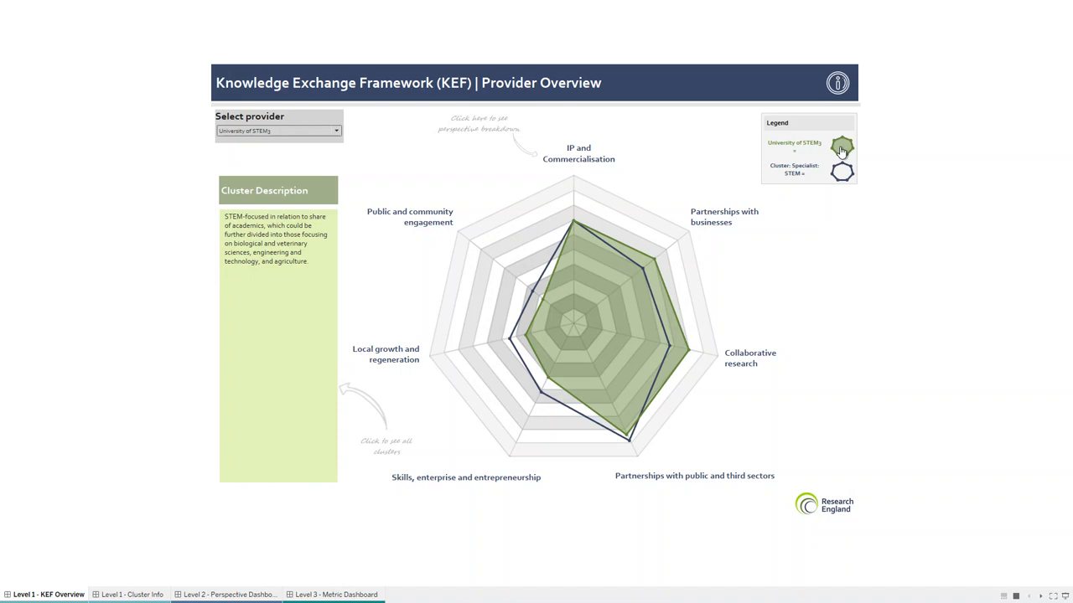
mouse_move(842, 172)
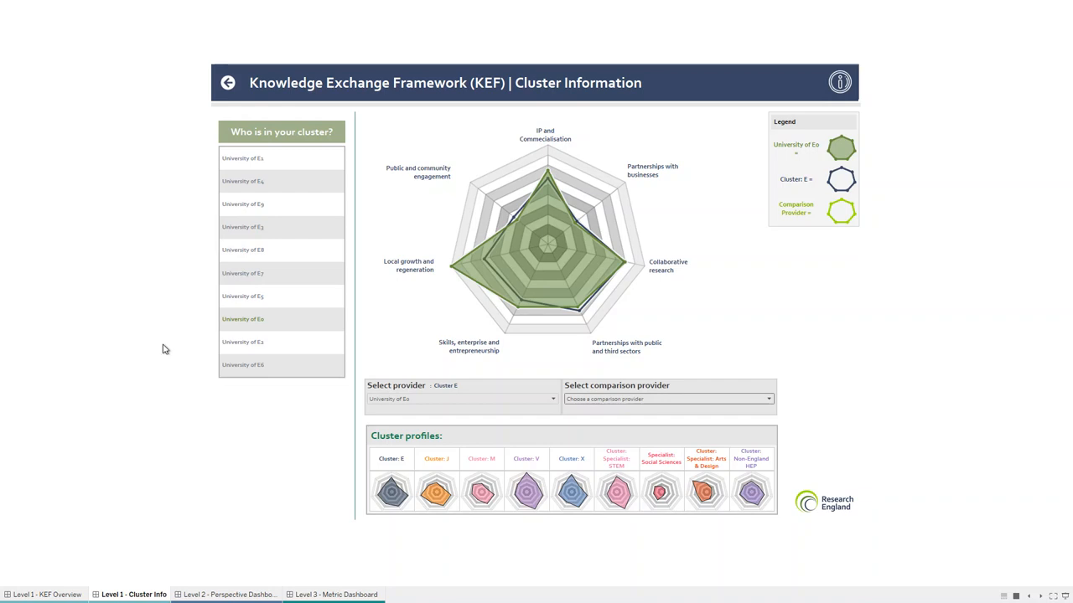
mouse_move(169, 352)
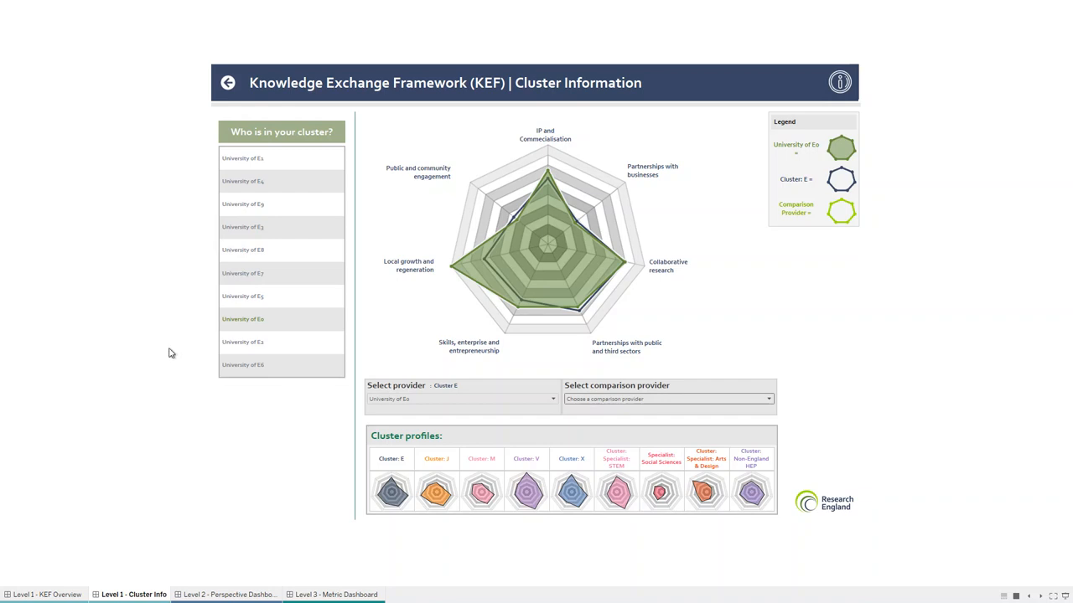
mouse_move(164, 359)
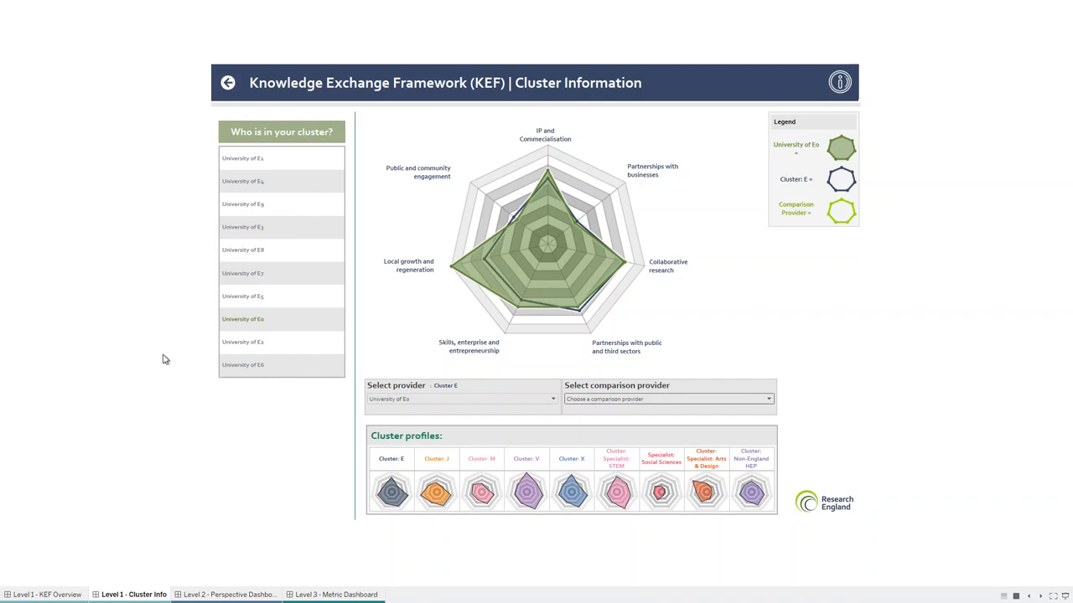
mouse_move(264, 158)
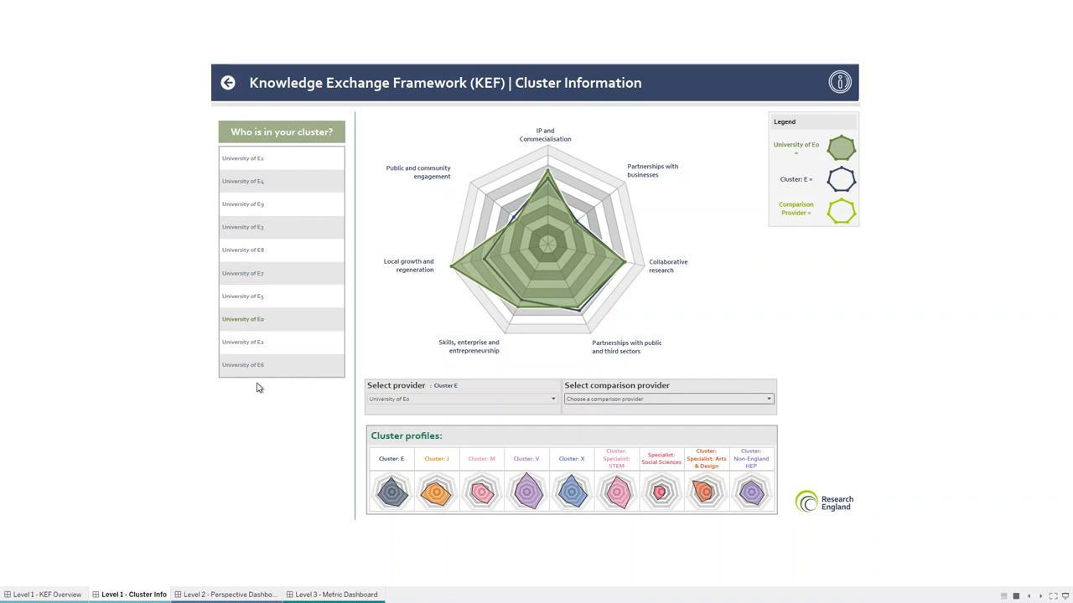
mouse_move(471, 458)
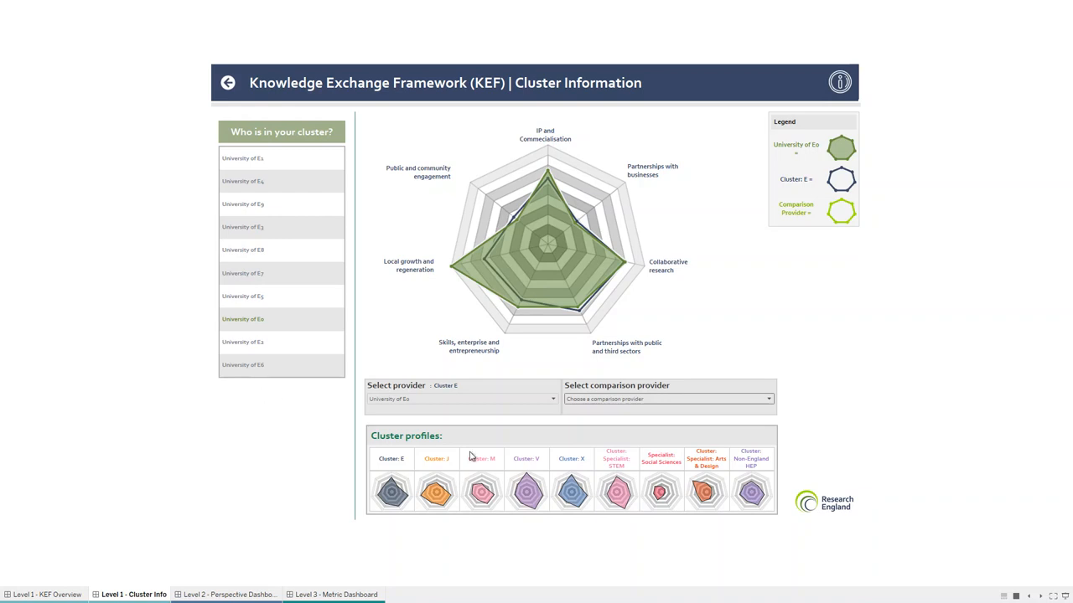
mouse_move(680, 427)
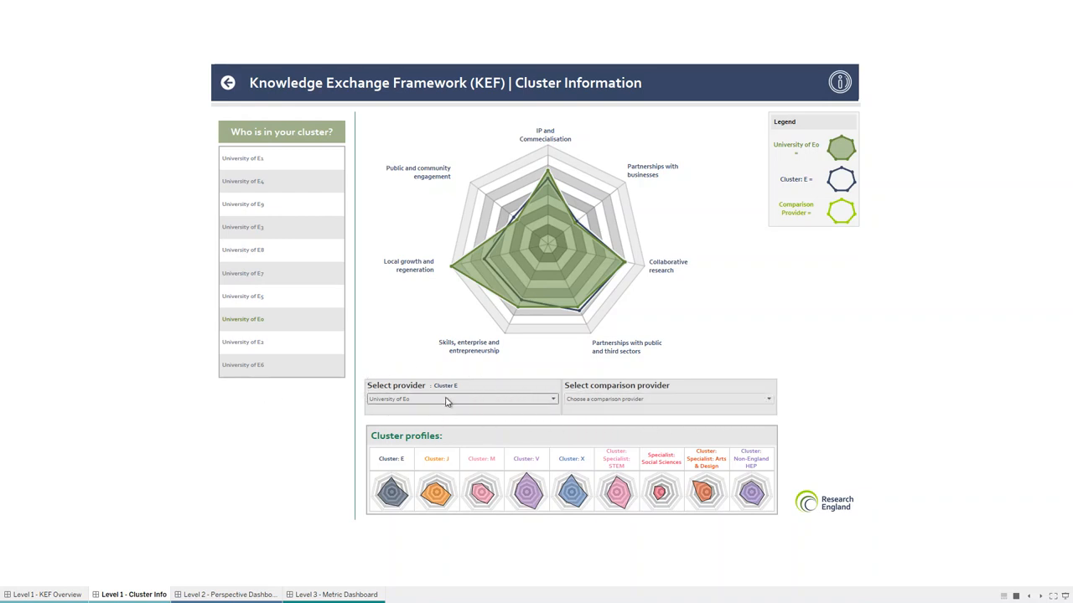
mouse_move(456, 423)
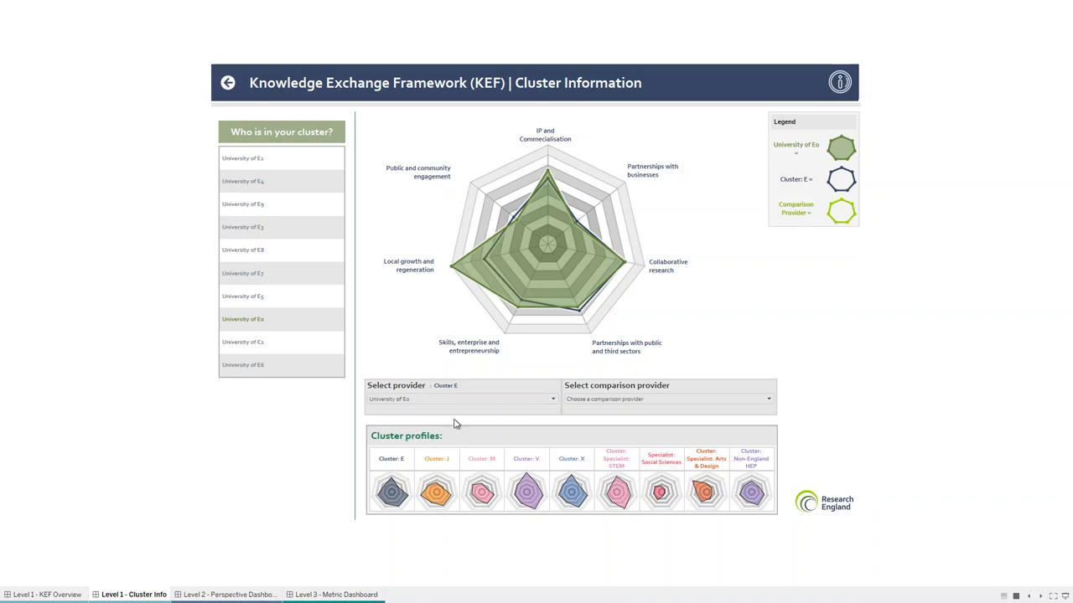
mouse_move(460, 405)
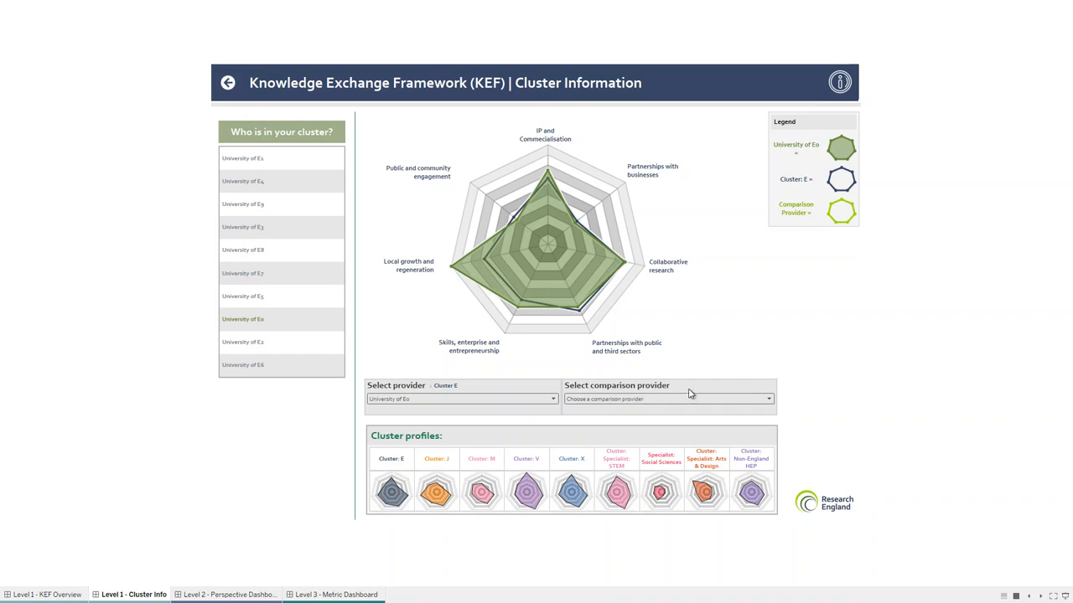
mouse_move(828, 305)
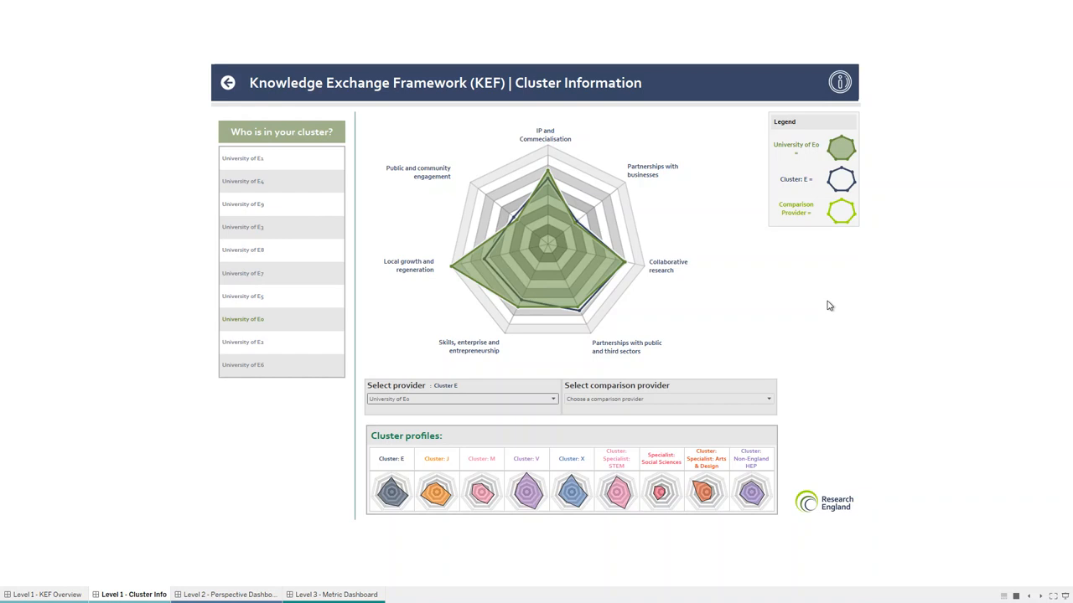
mouse_move(835, 211)
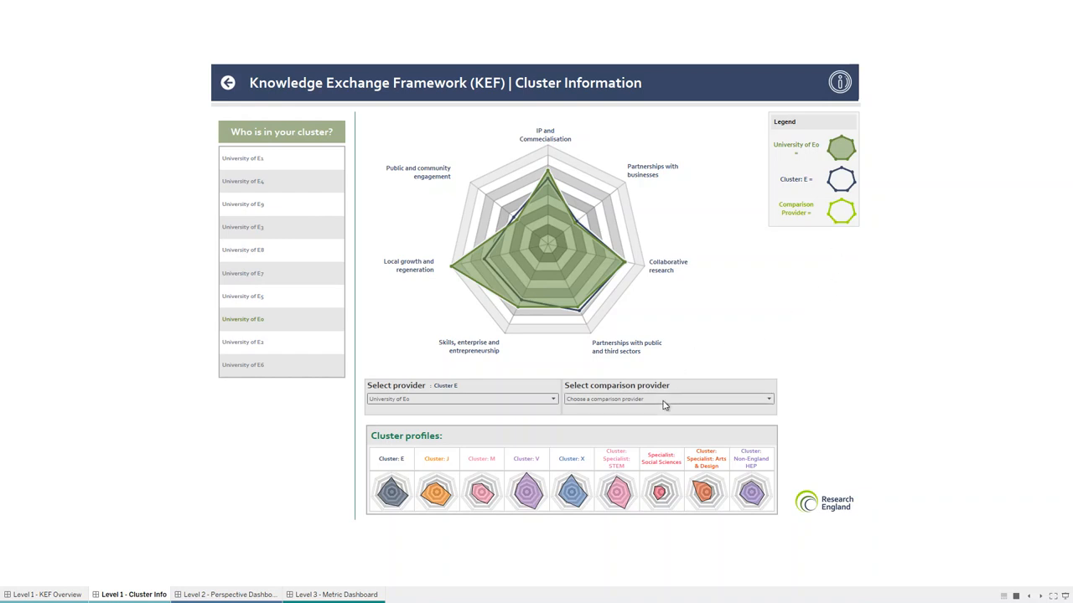
Step: Leave the cluster information view for the KEF Perspective Level Dashboard sheet
click(667, 399)
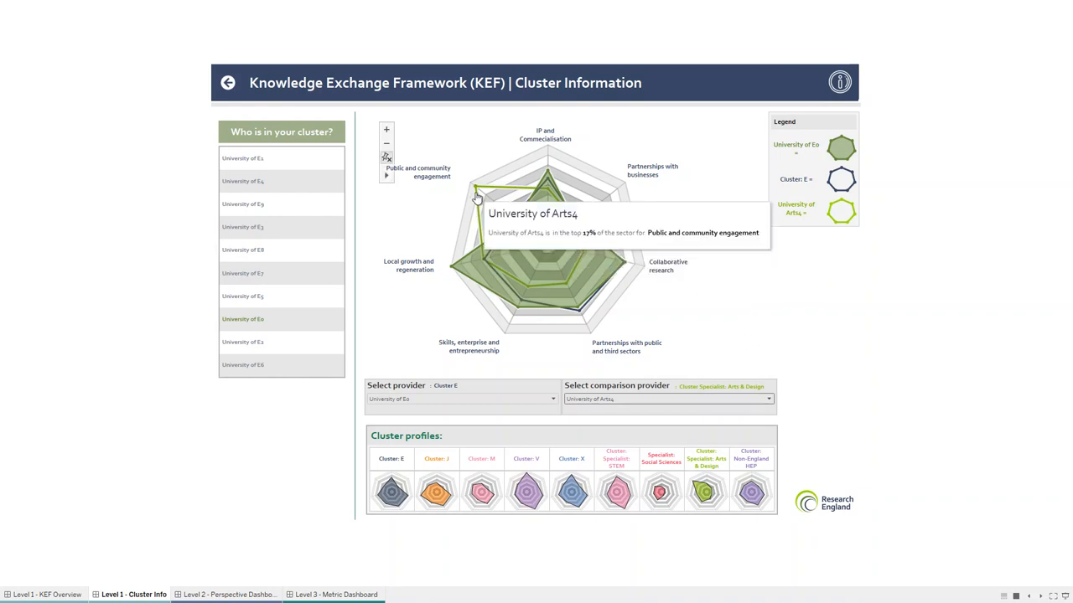
mouse_move(474, 194)
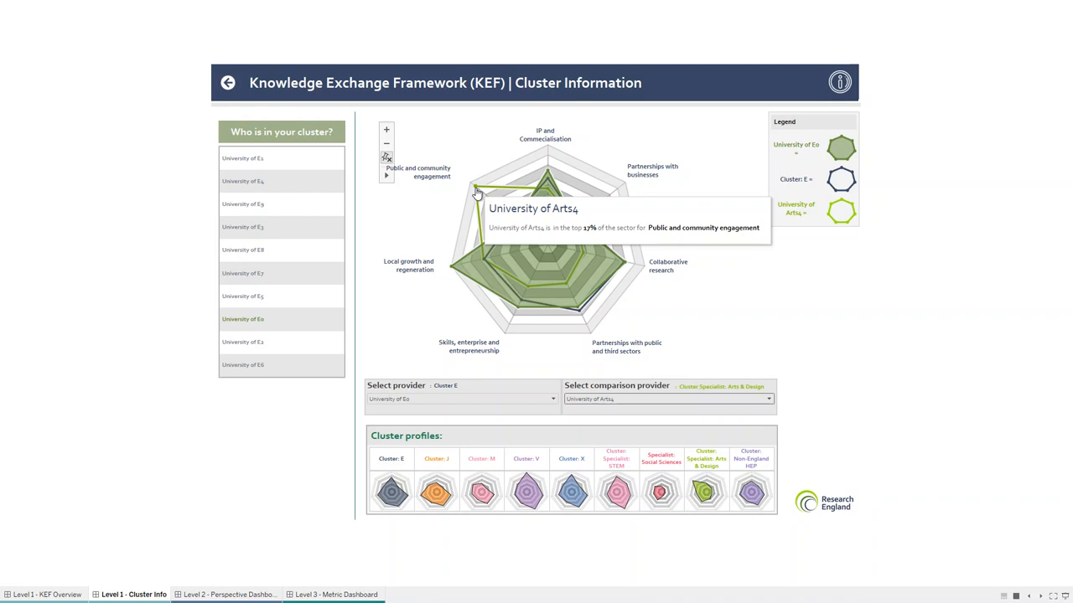
mouse_move(484, 257)
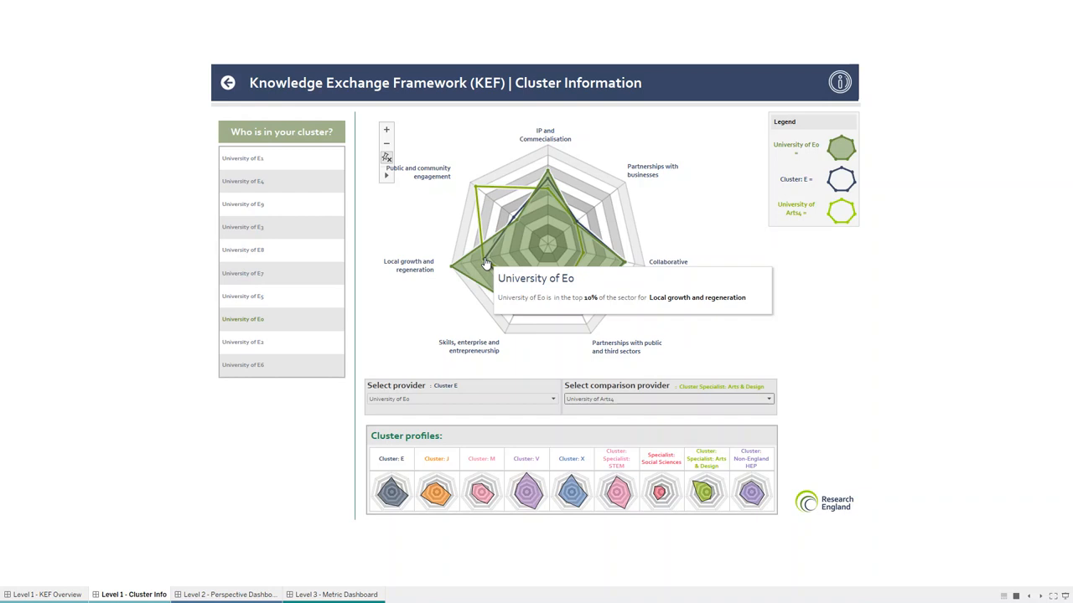
mouse_move(461, 317)
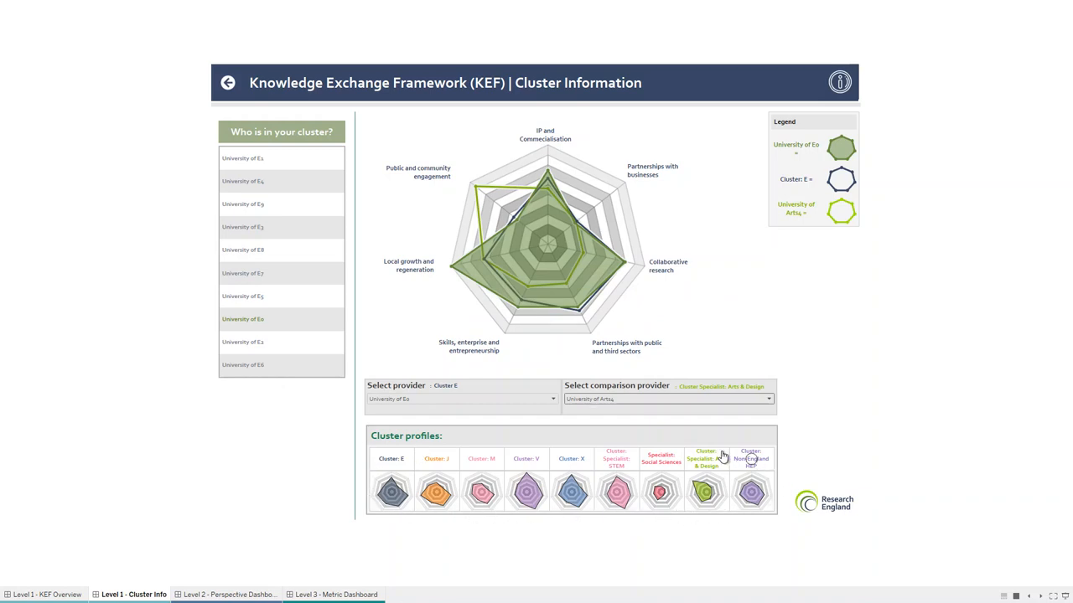
mouse_move(569, 500)
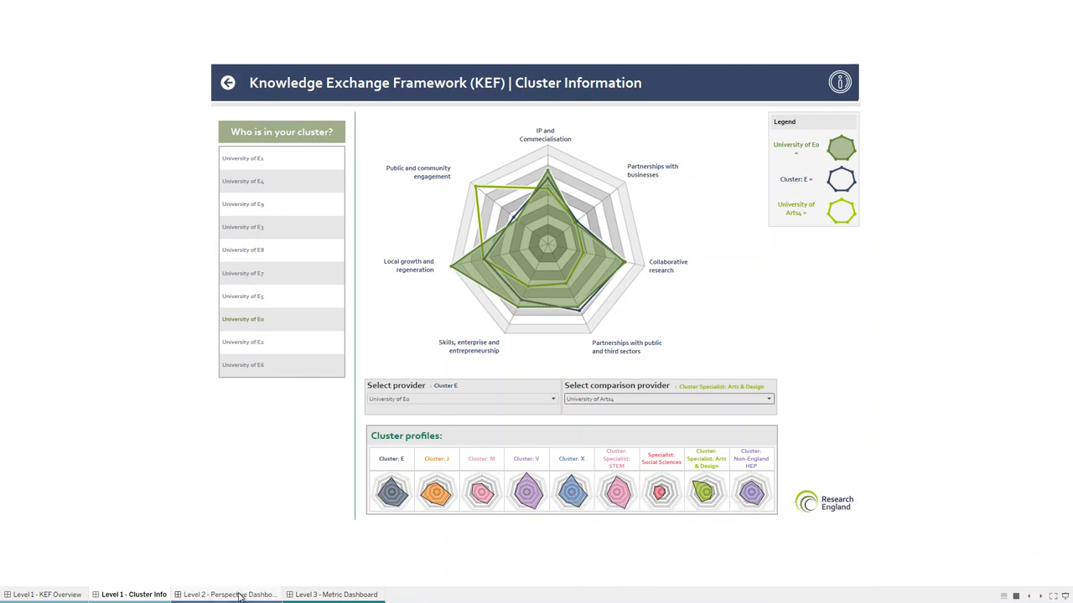
click(228, 593)
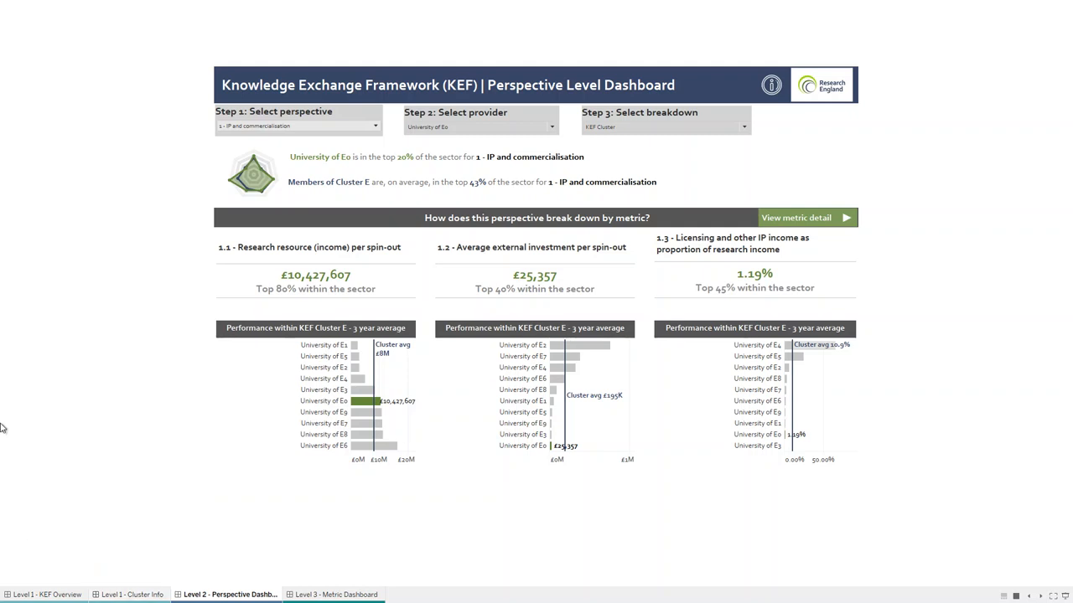
mouse_move(103, 397)
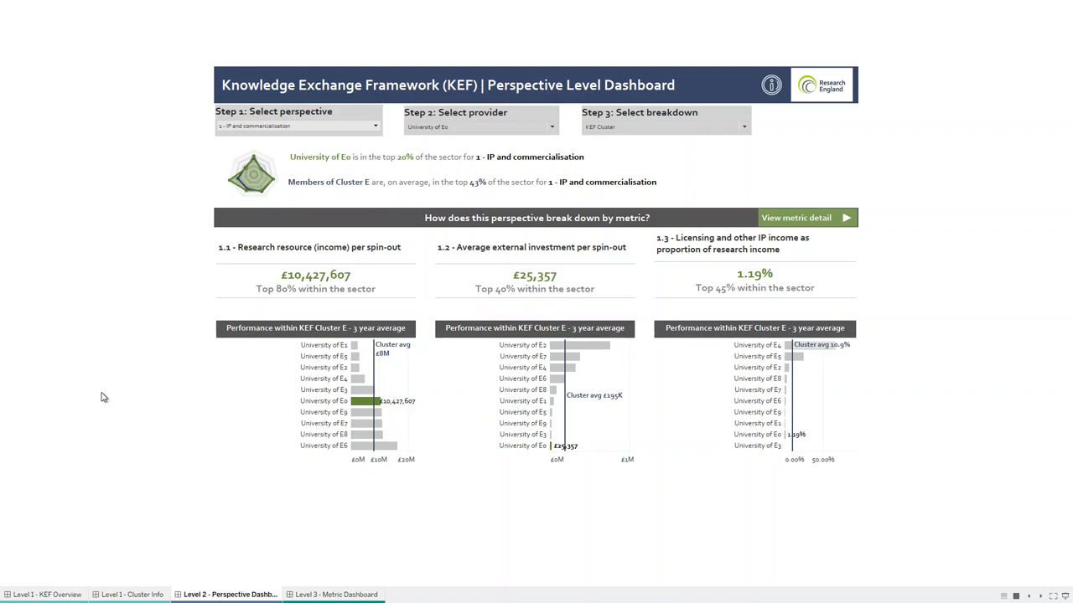
mouse_move(216, 100)
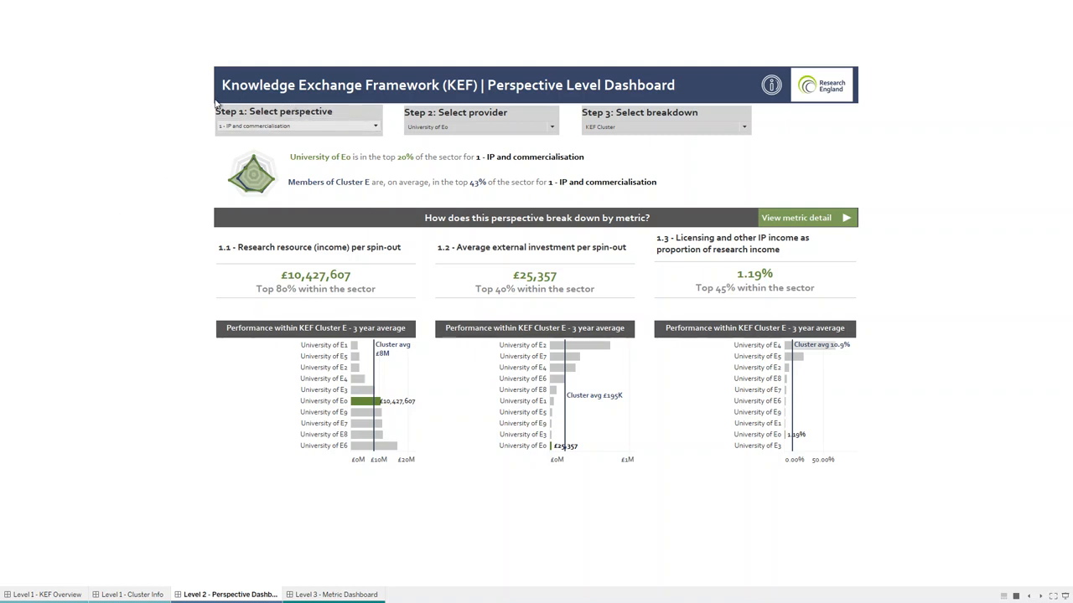
mouse_move(288, 114)
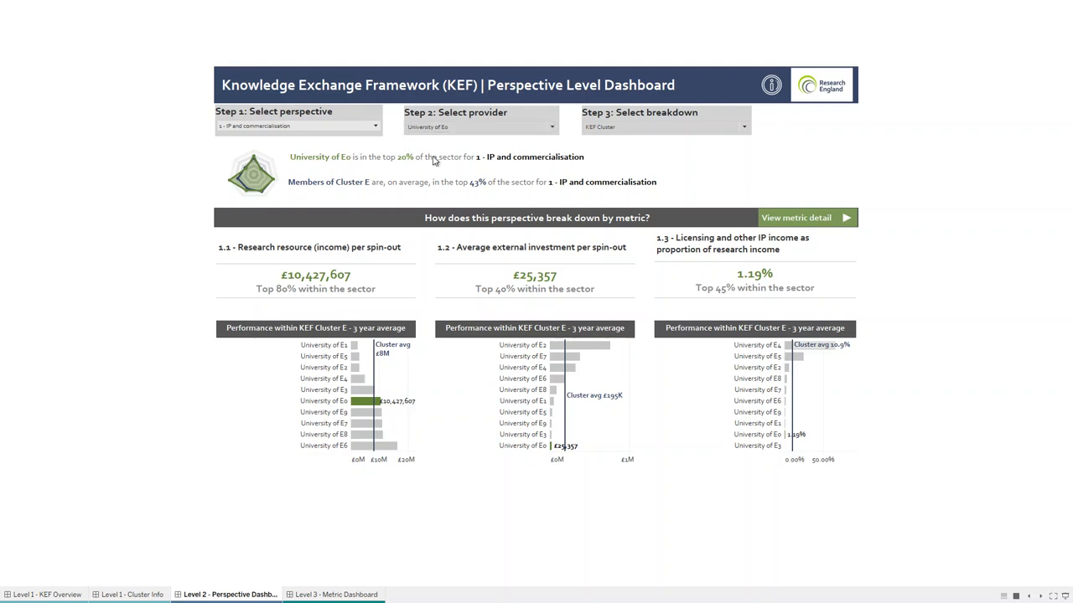
mouse_move(479, 118)
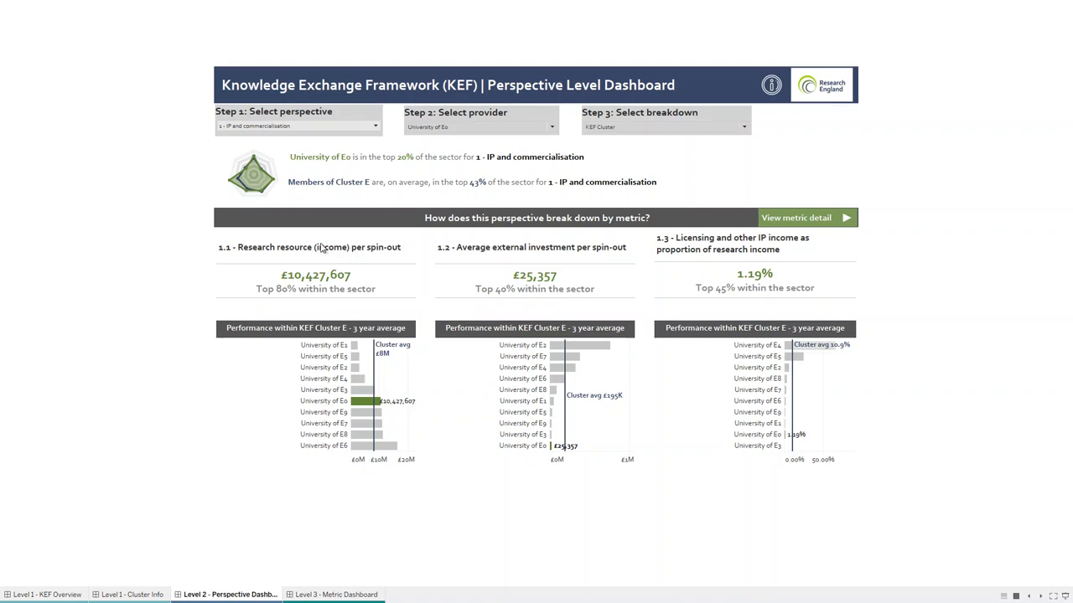
mouse_move(242, 166)
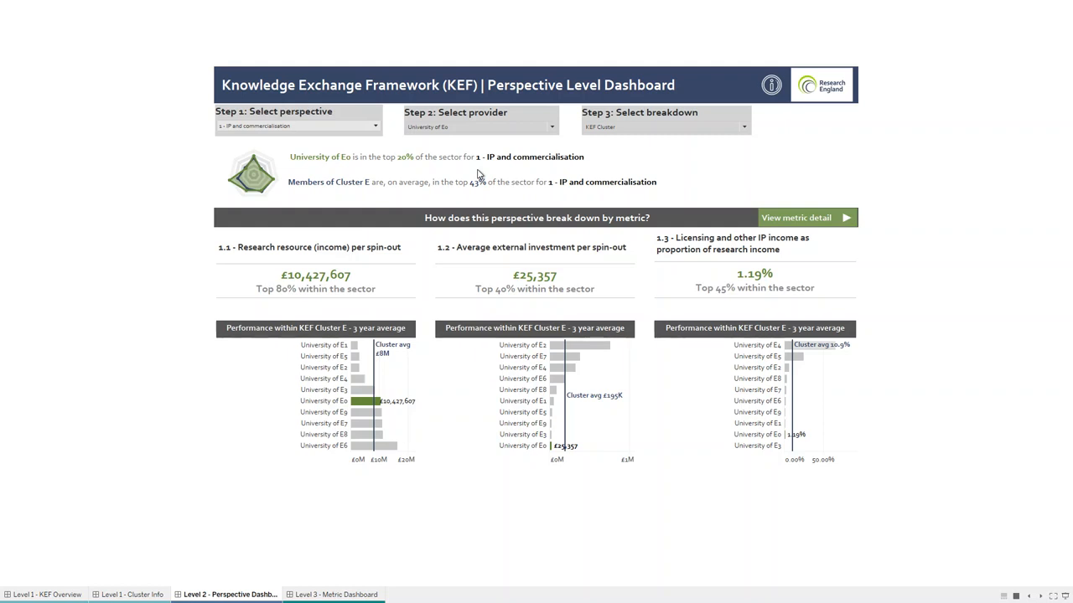
mouse_move(244, 288)
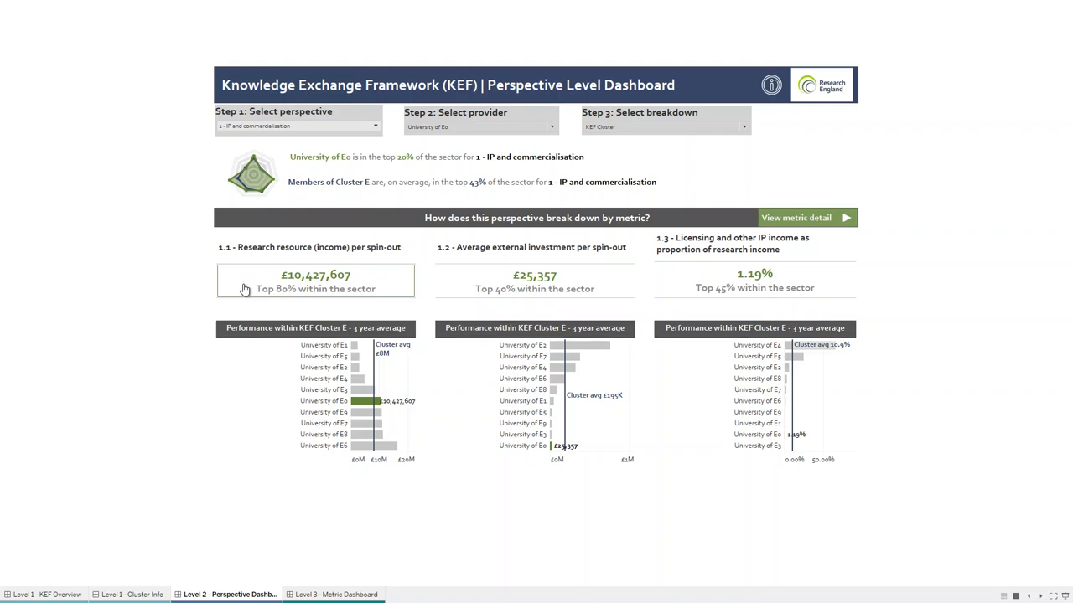
mouse_move(243, 373)
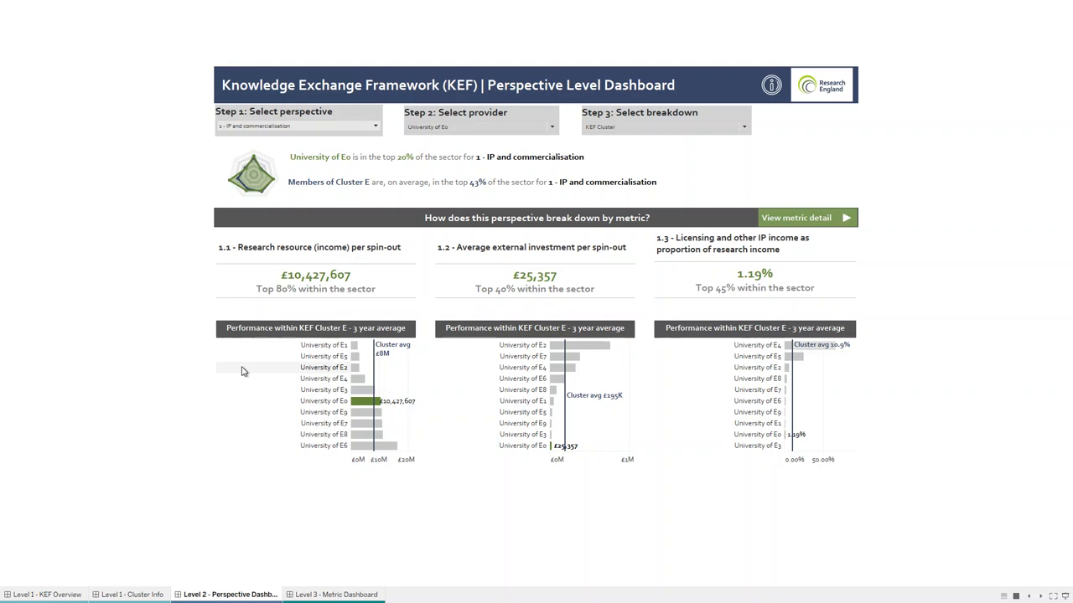
mouse_move(365, 404)
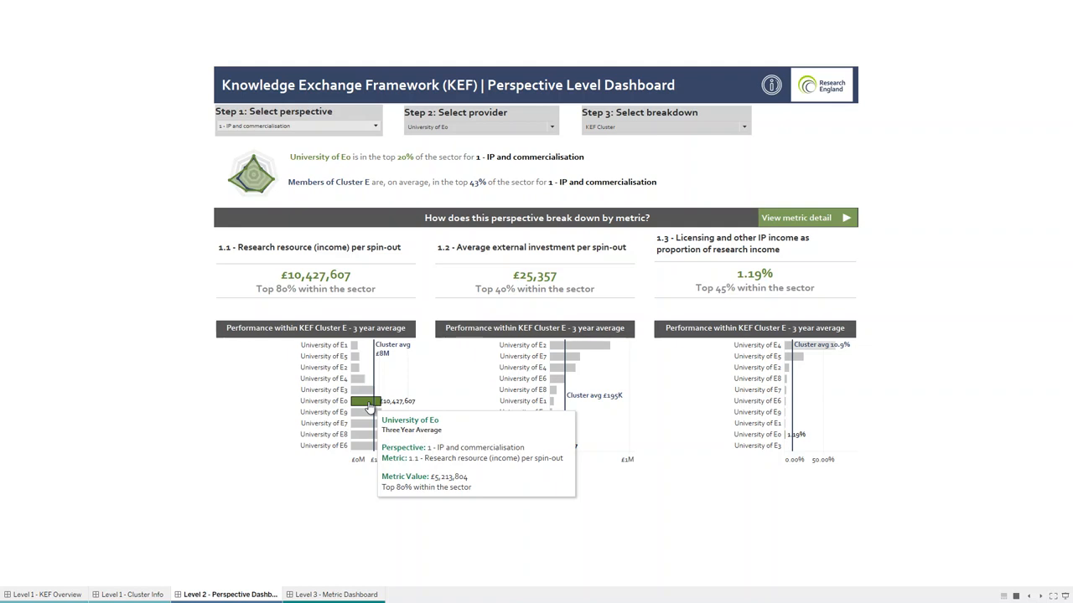
mouse_move(372, 382)
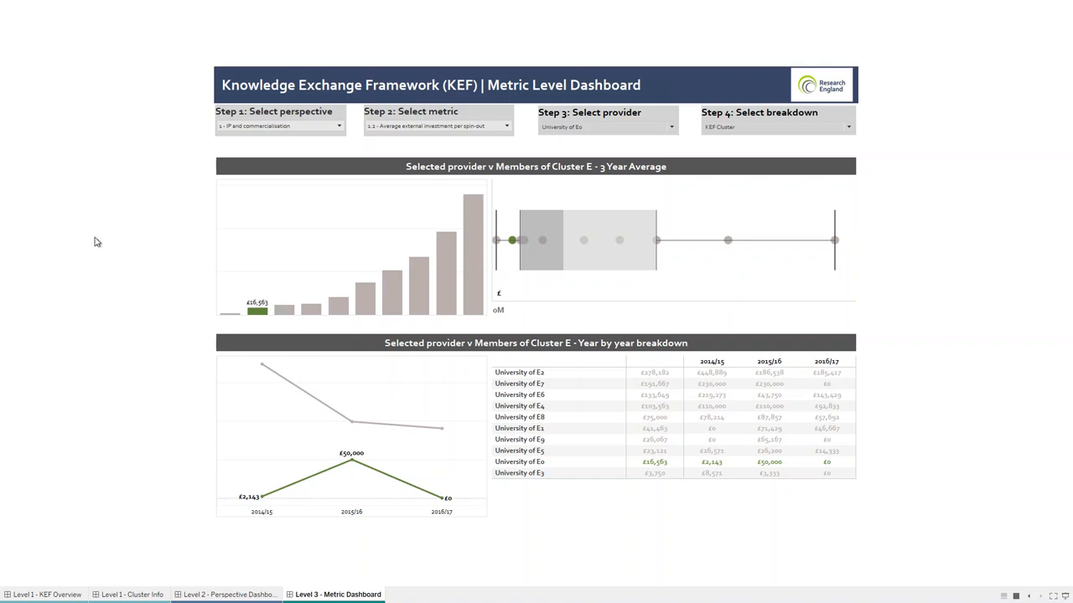
mouse_move(105, 245)
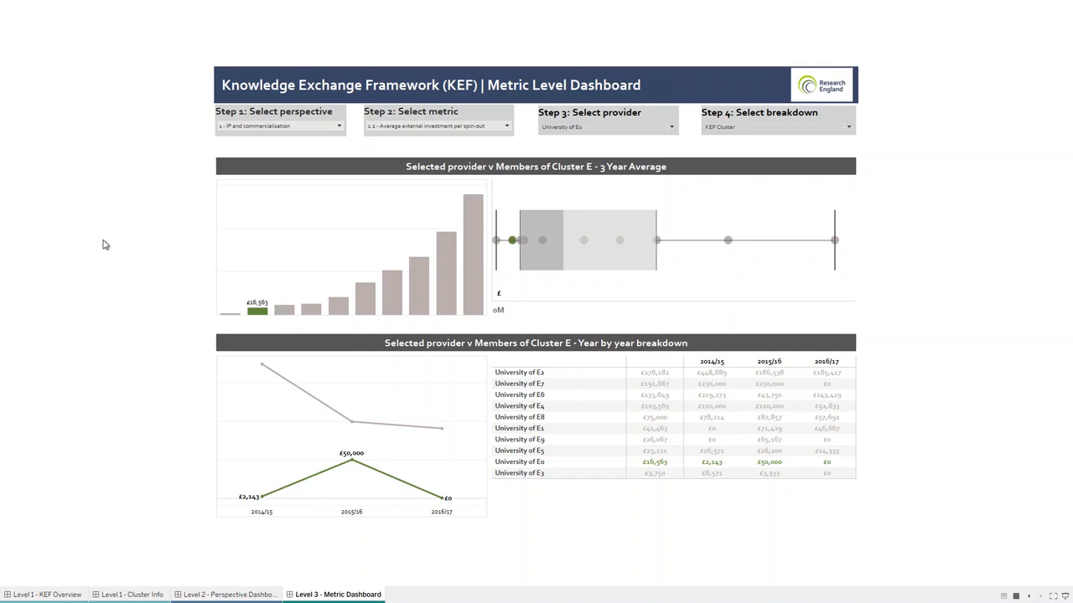
mouse_move(111, 241)
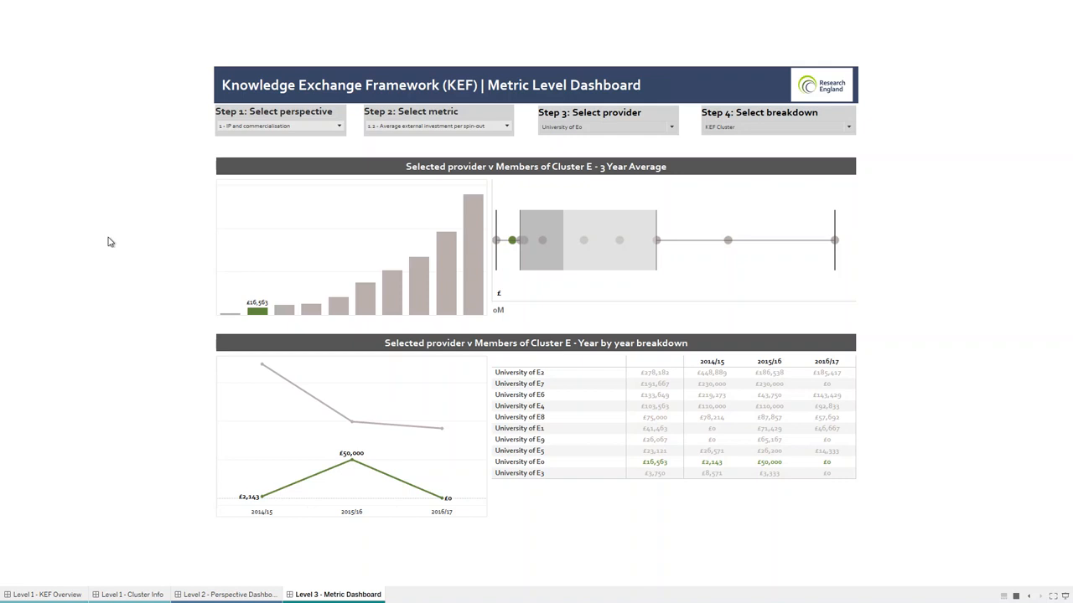
mouse_move(435, 212)
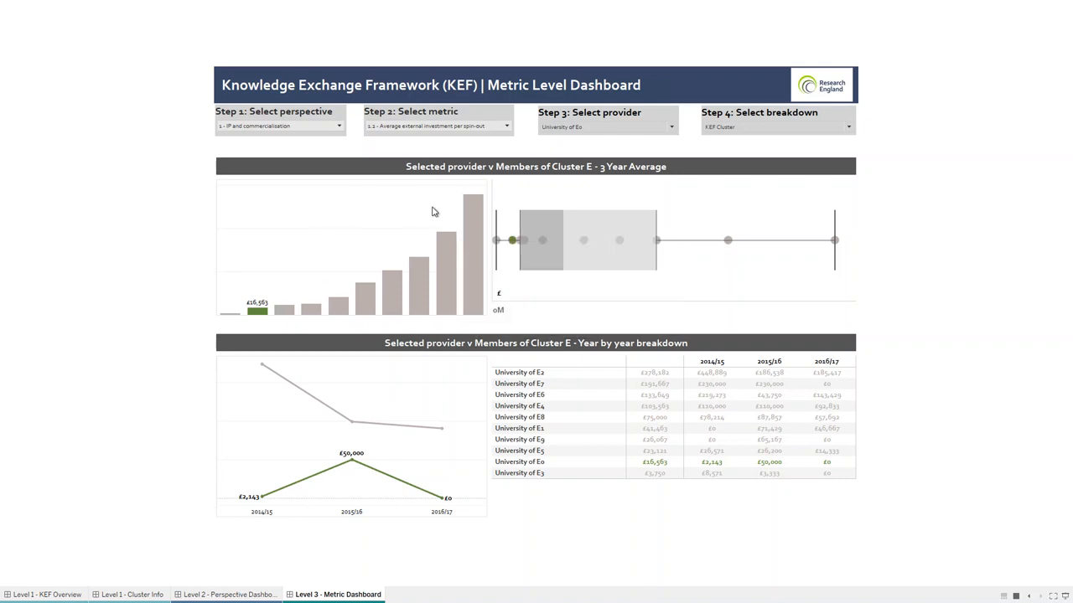
mouse_move(775, 235)
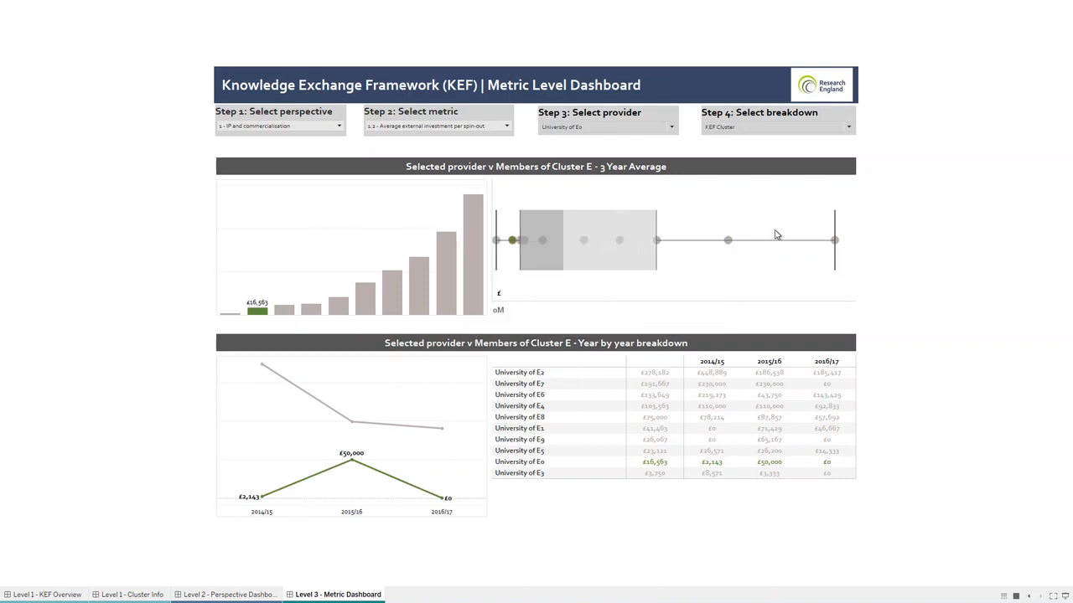
mouse_move(707, 182)
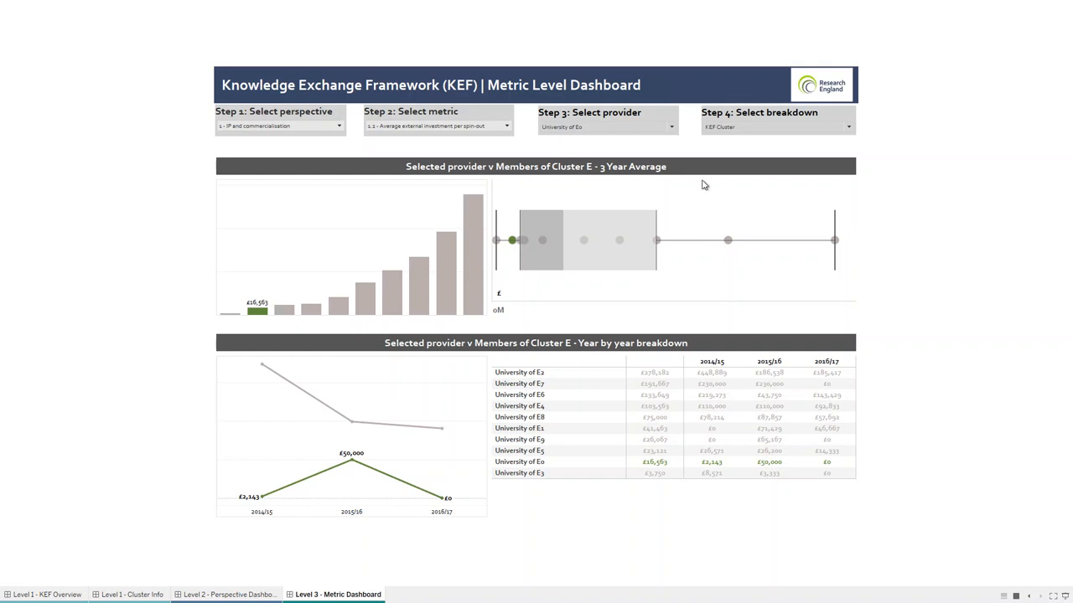
mouse_move(650, 151)
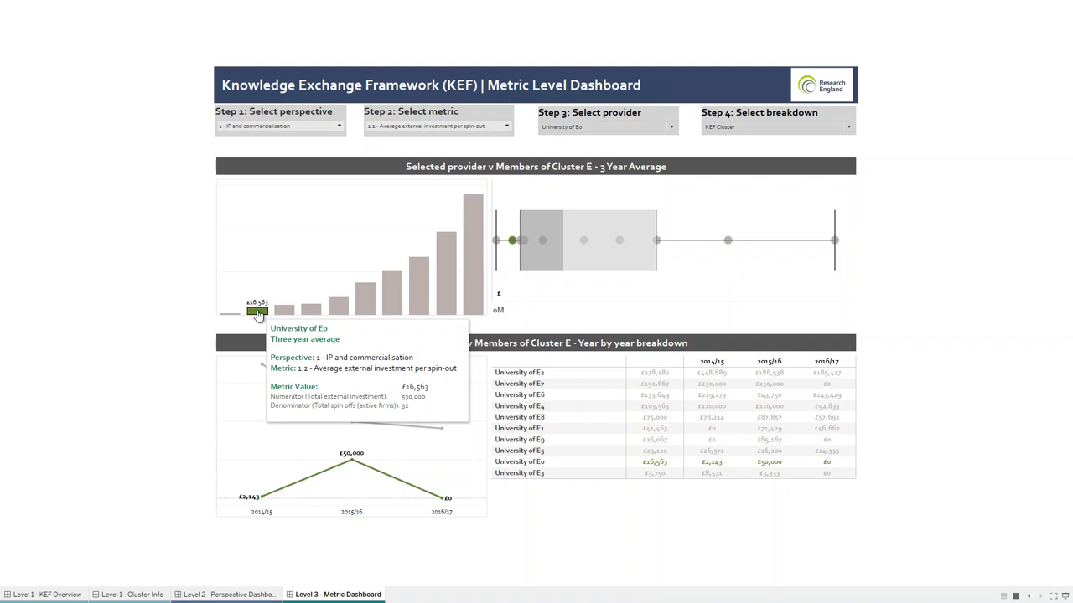
mouse_move(265, 349)
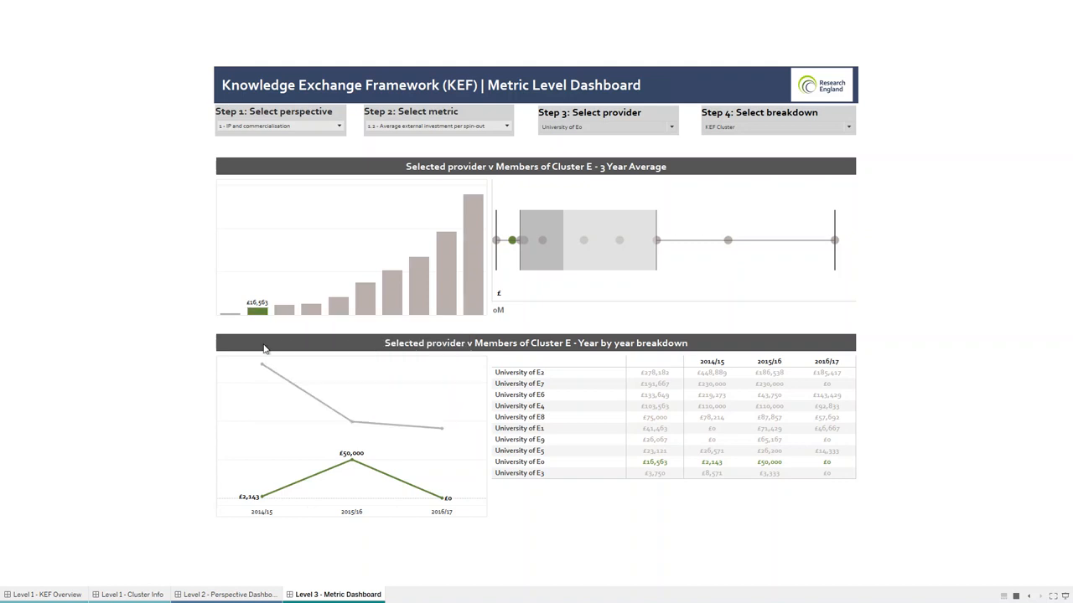
mouse_move(352, 463)
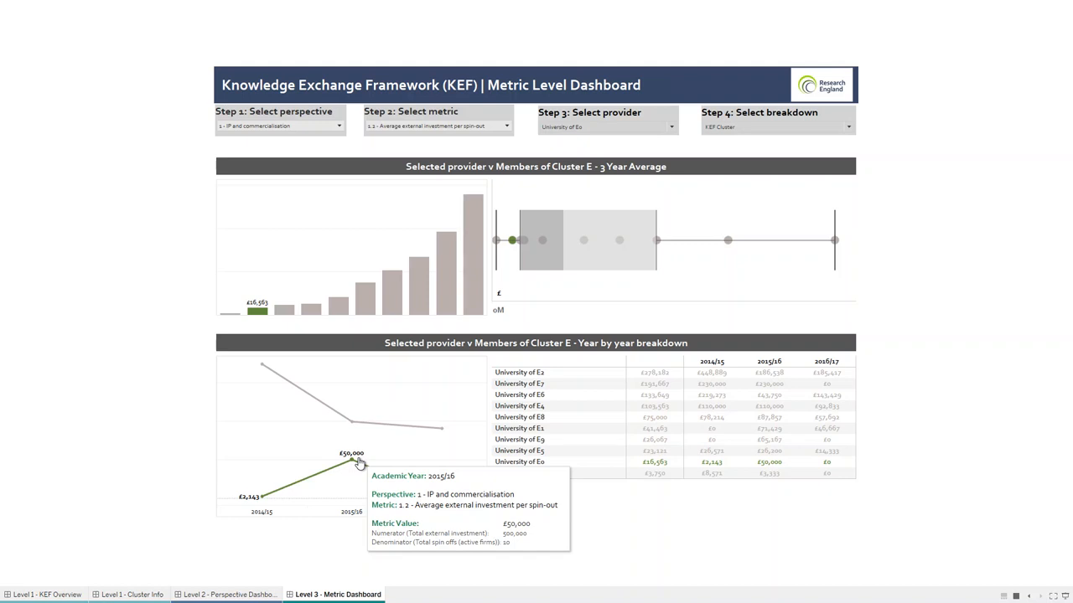
mouse_move(373, 419)
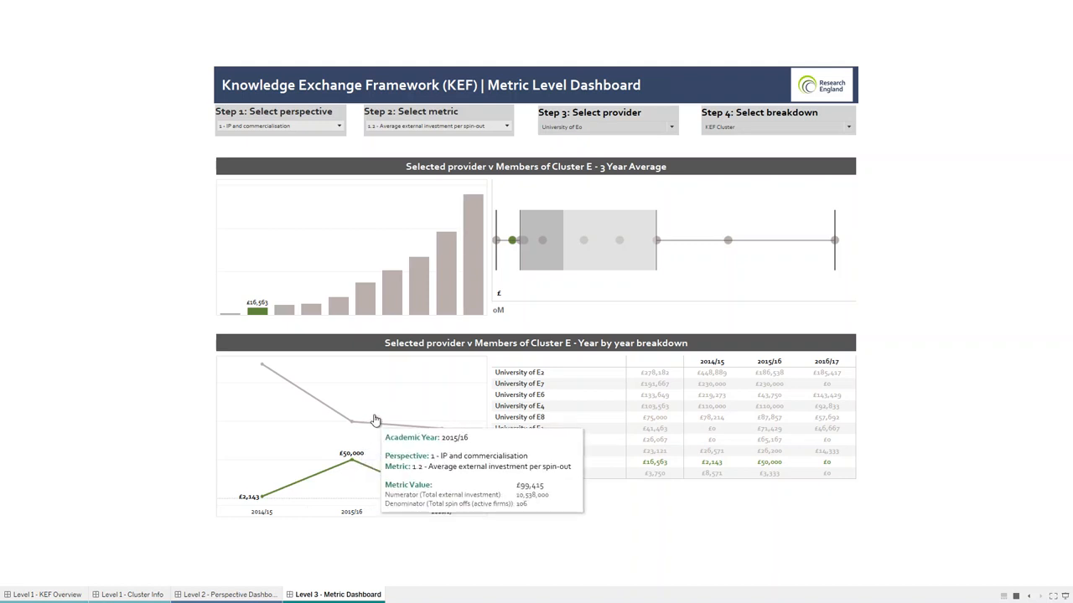
mouse_move(372, 426)
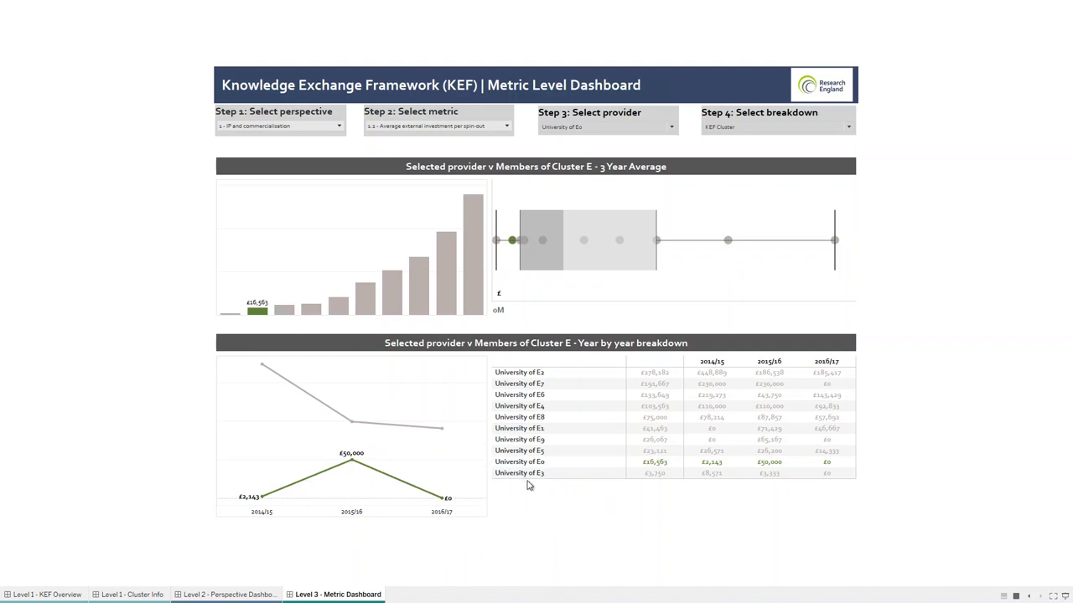
mouse_move(562, 500)
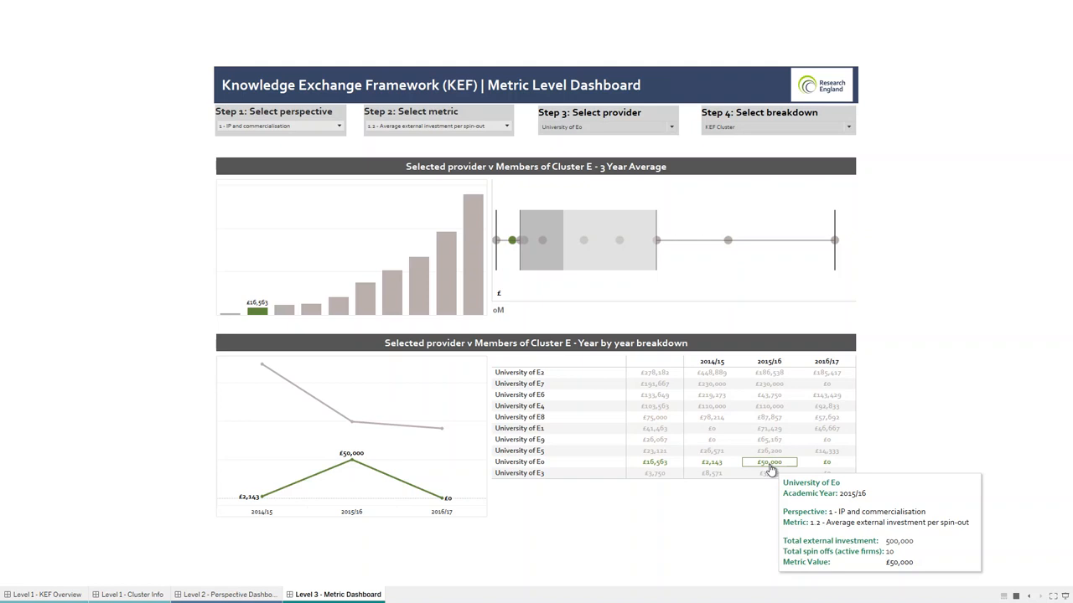
mouse_move(828, 463)
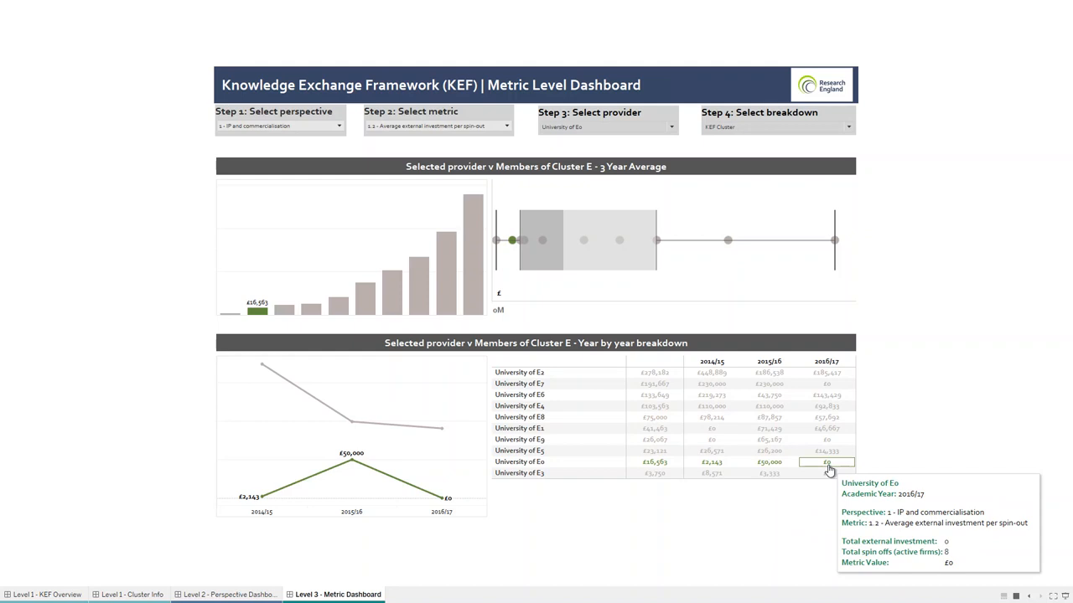